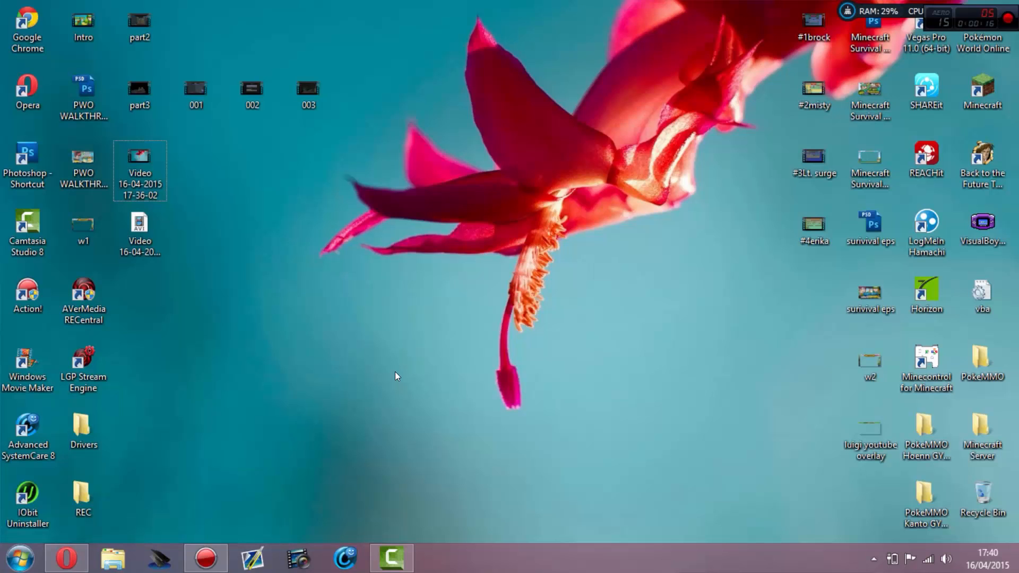
Bring the Camtasia Studio project window with part2.avi on Track 1 to the front
left_click(390, 558)
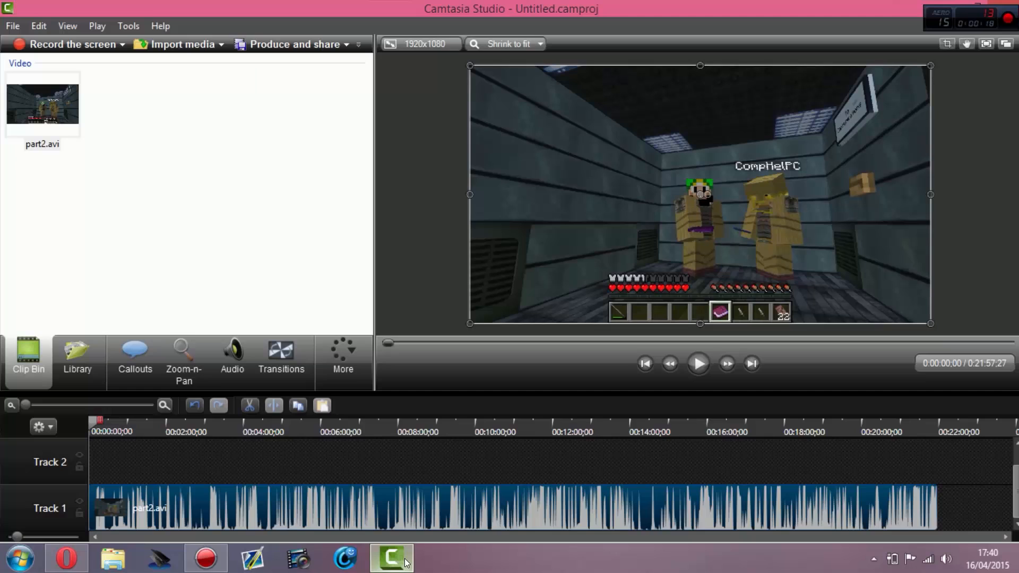
mouse_move(288, 295)
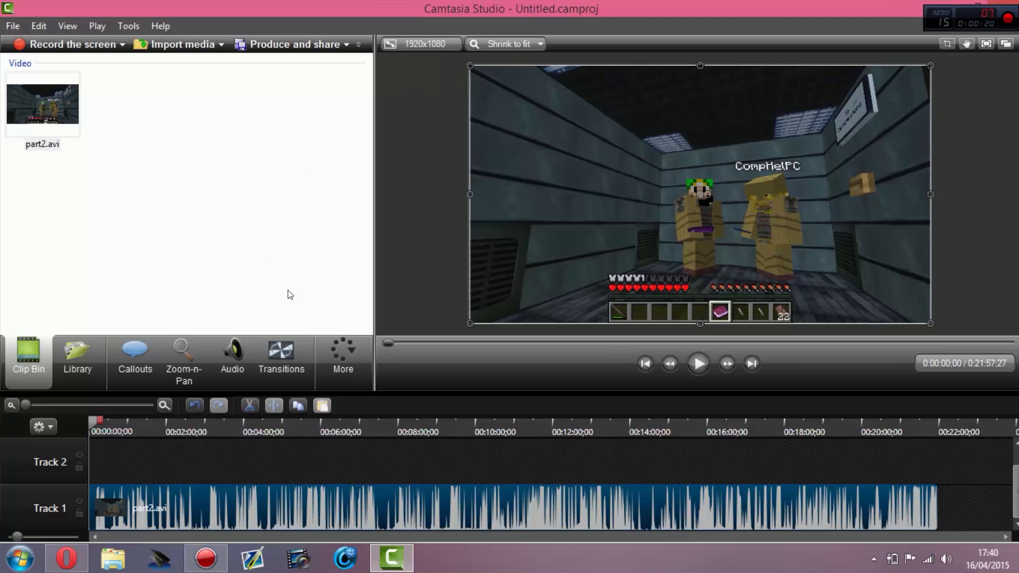
mouse_move(717, 103)
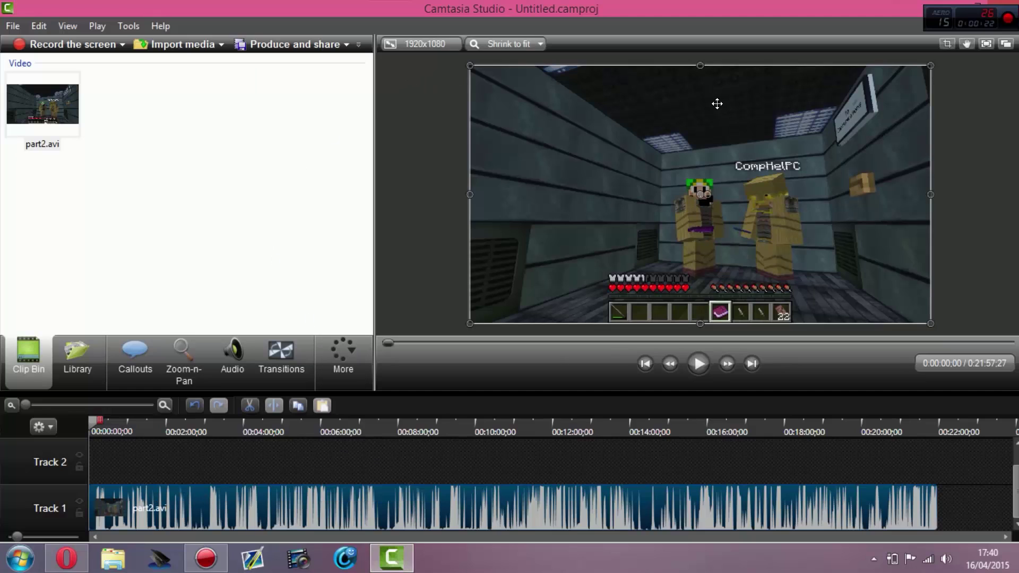
mouse_move(349, 45)
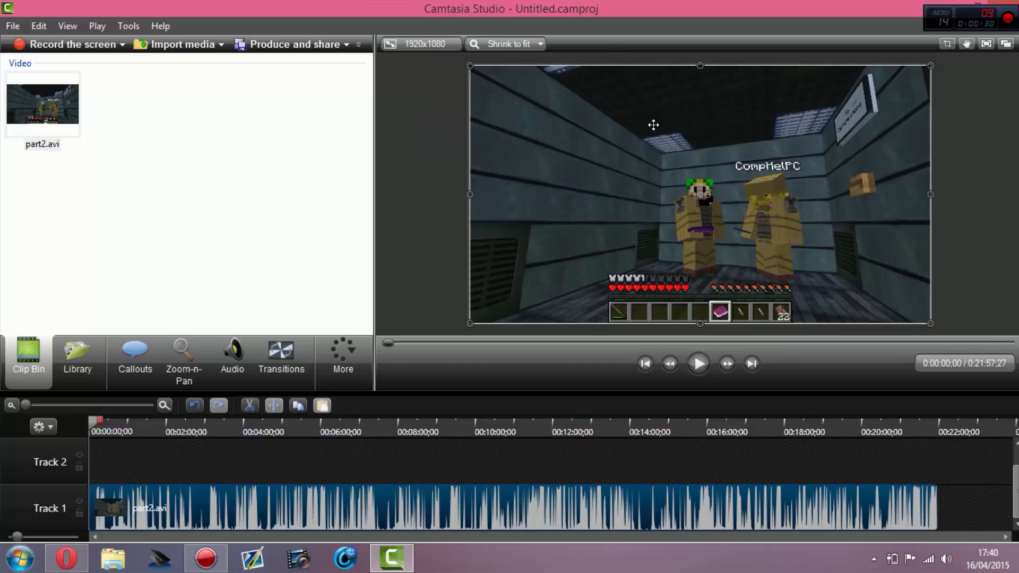
mouse_move(658, 66)
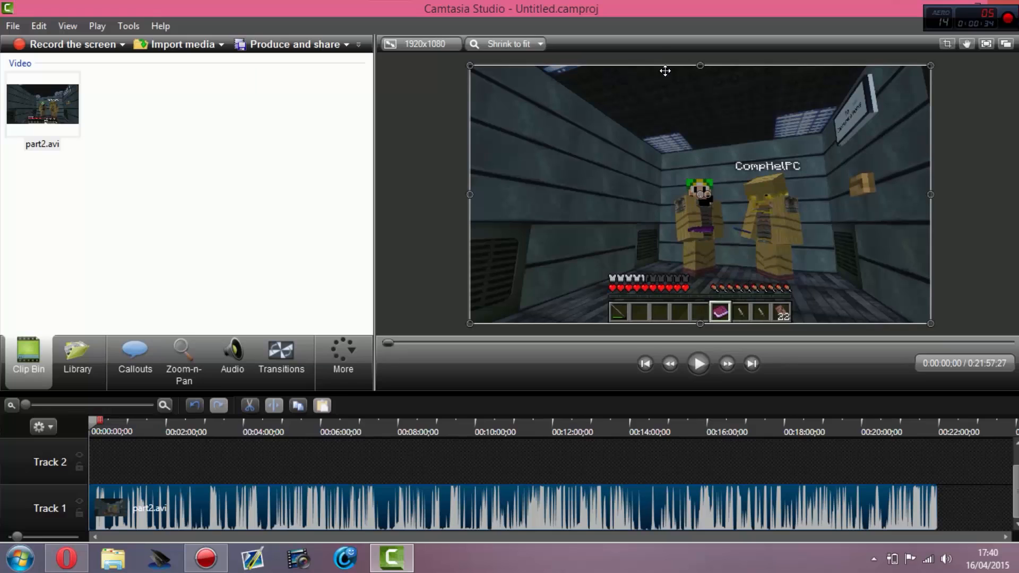
mouse_move(747, 331)
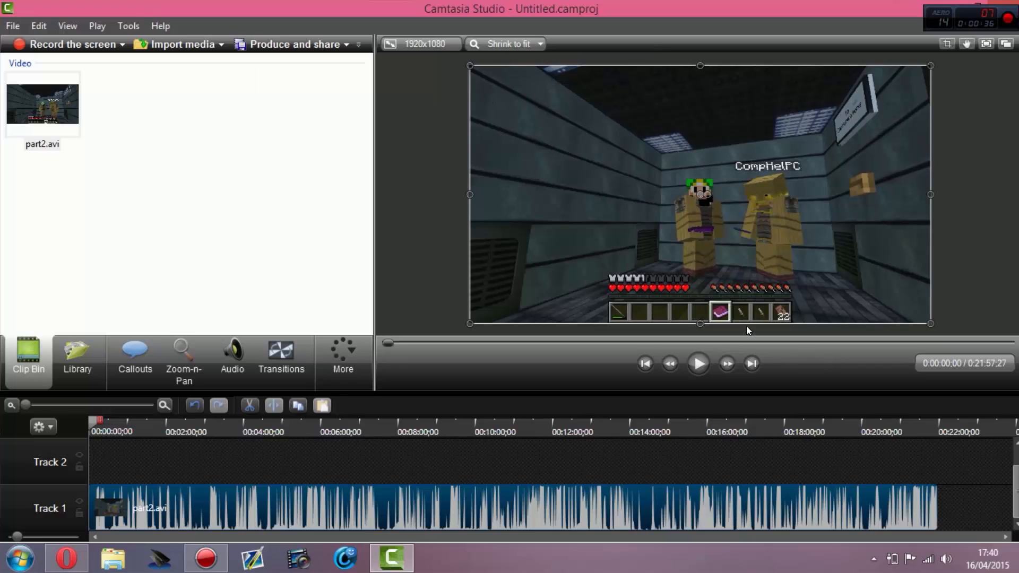
mouse_move(844, 207)
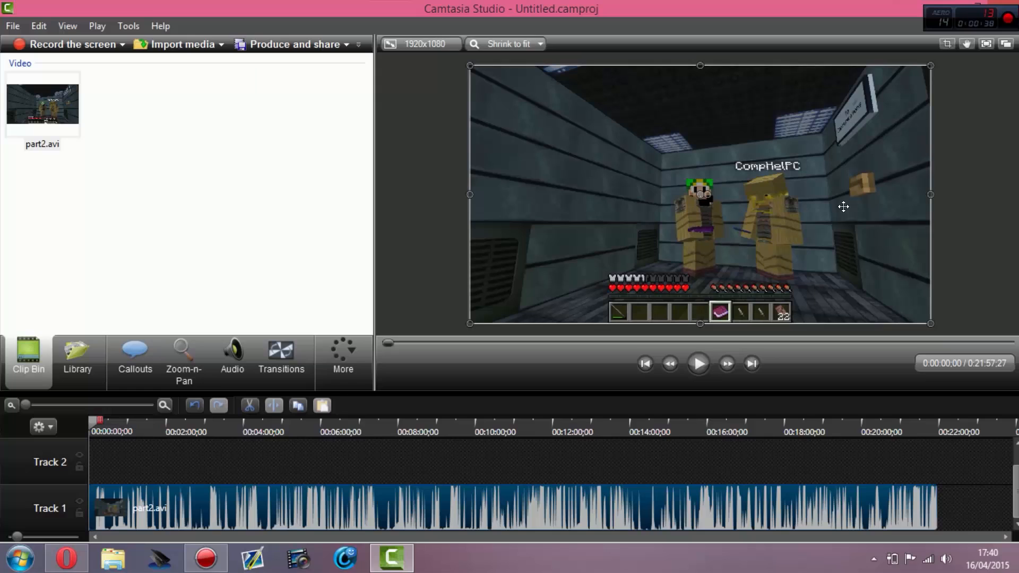
mouse_move(824, 232)
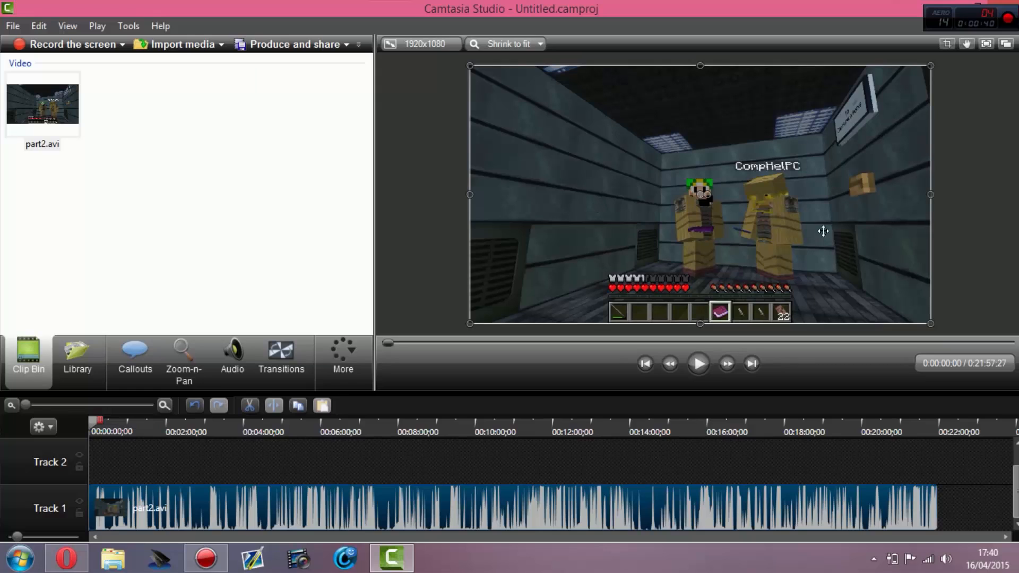
mouse_move(807, 177)
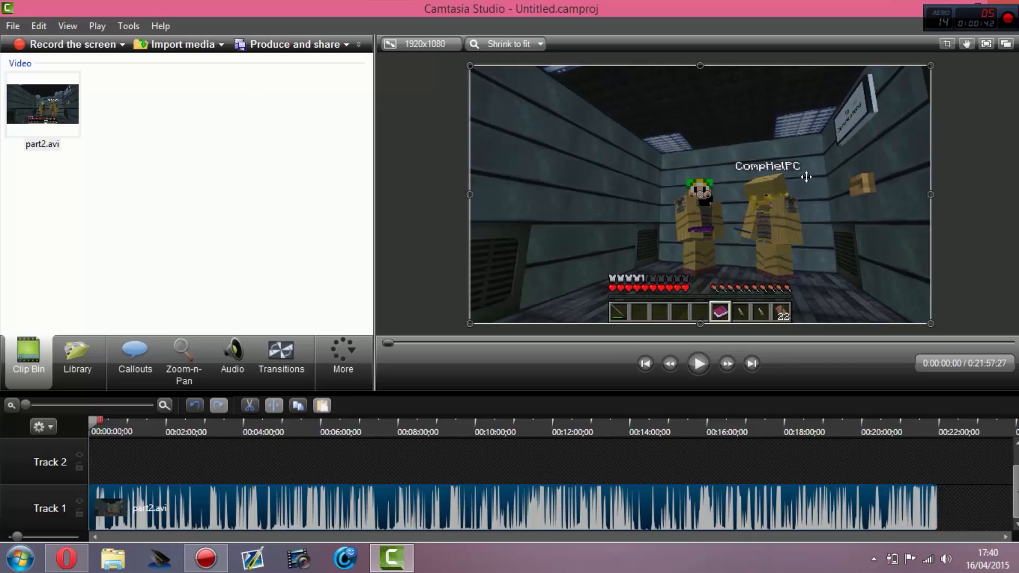
mouse_move(805, 174)
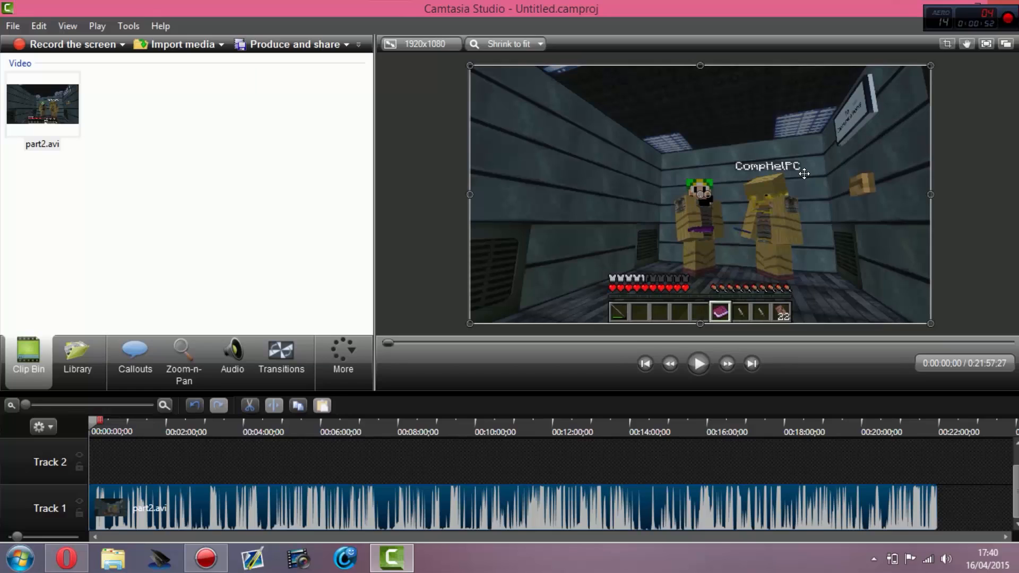
mouse_move(469, 311)
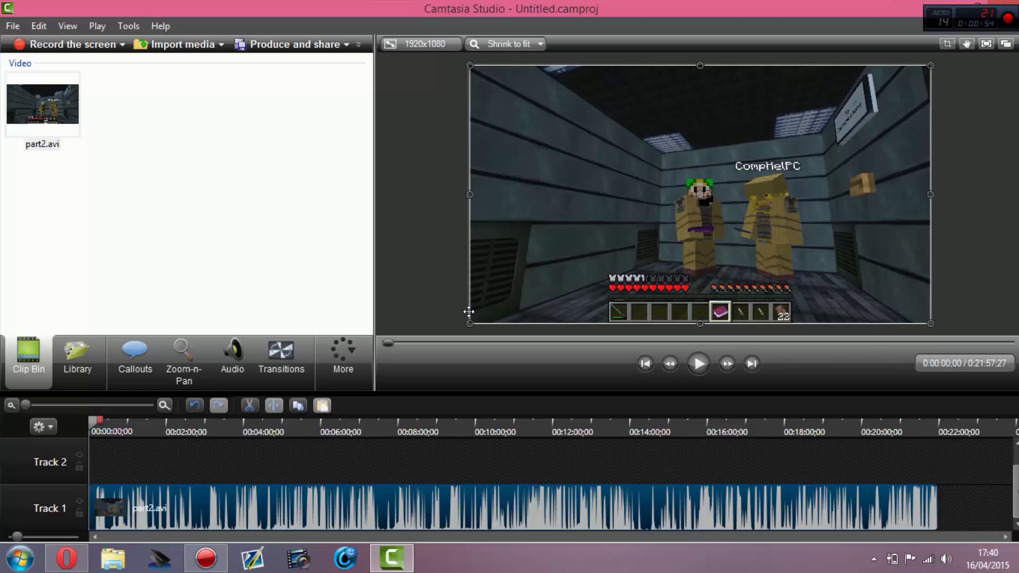
mouse_move(309, 44)
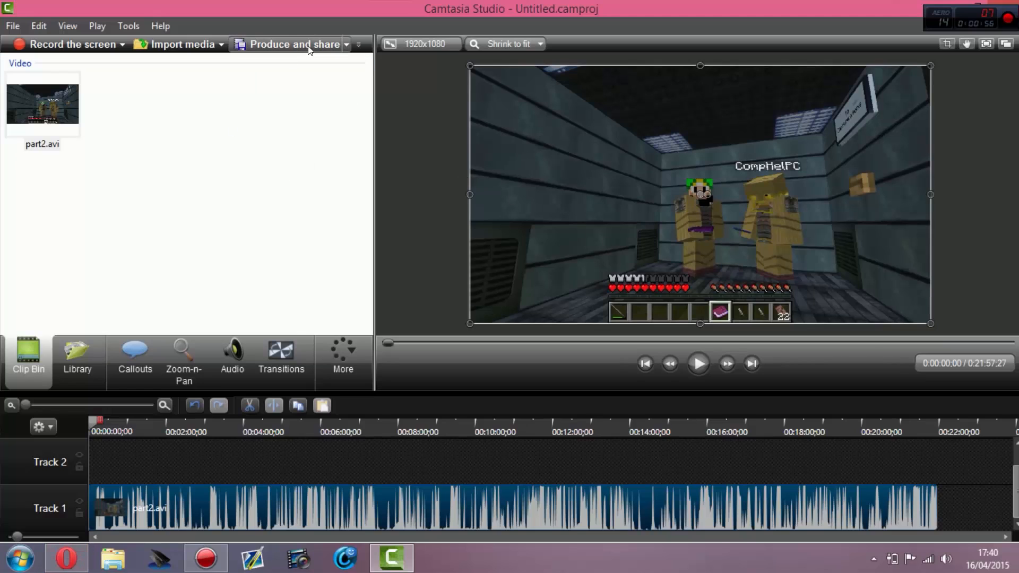
Launch the Production Wizard from Produce and share to render the part2.avi timeline
left_click(294, 45)
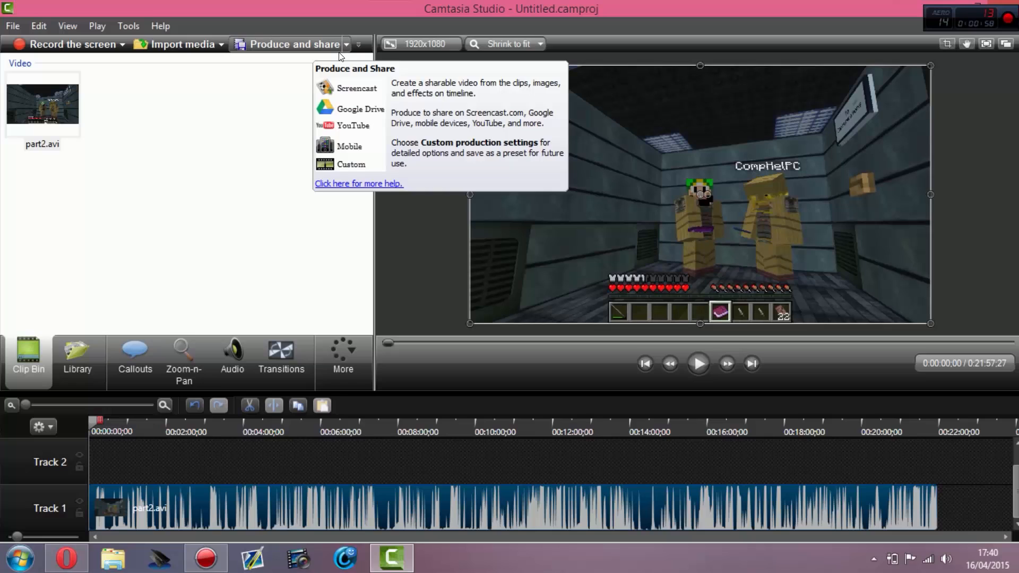
left_click(250, 303)
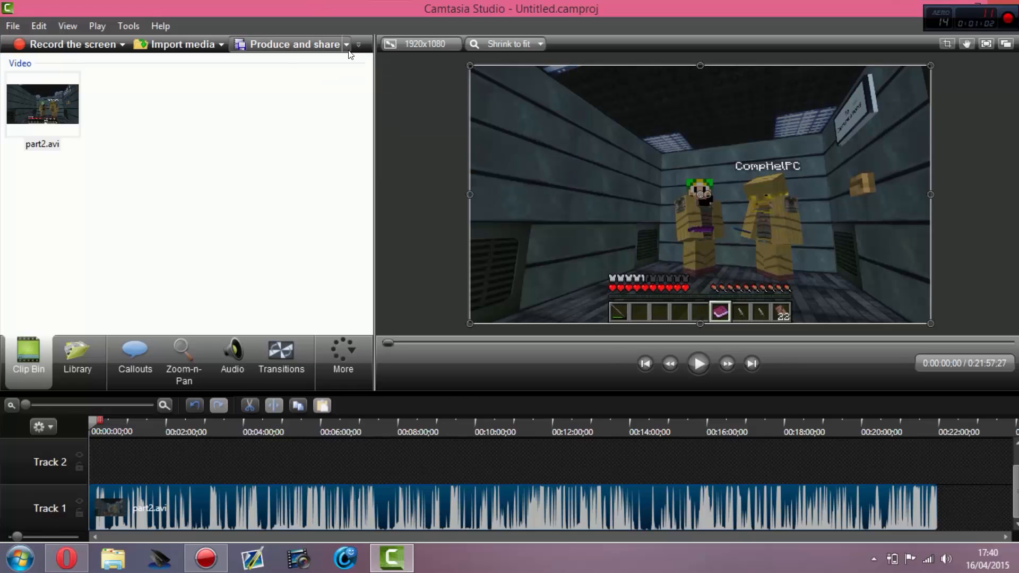
left_click(357, 44)
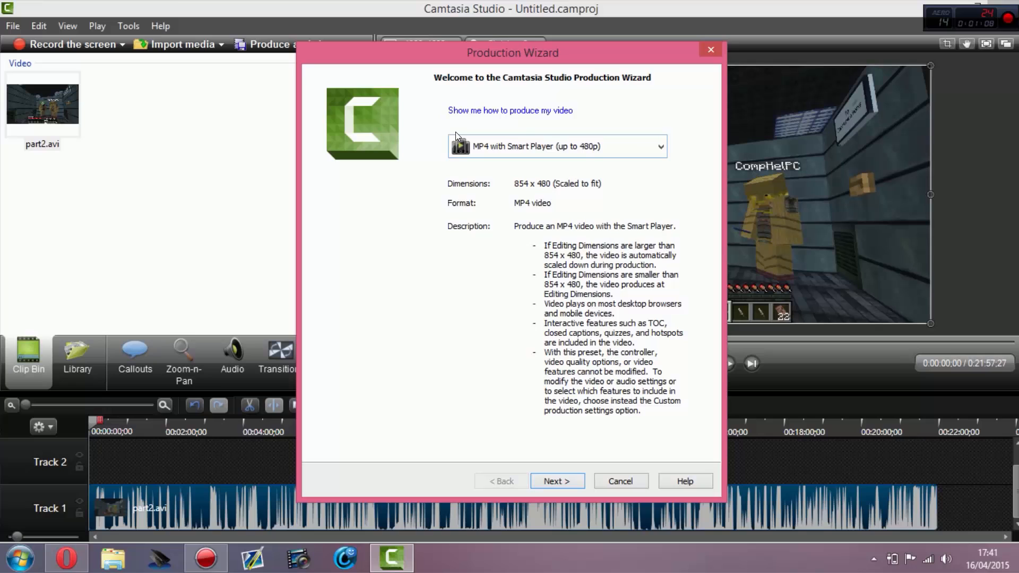
Show the wizard's list of production presets to choose MP4 only (up to 1080p)
left_click(661, 146)
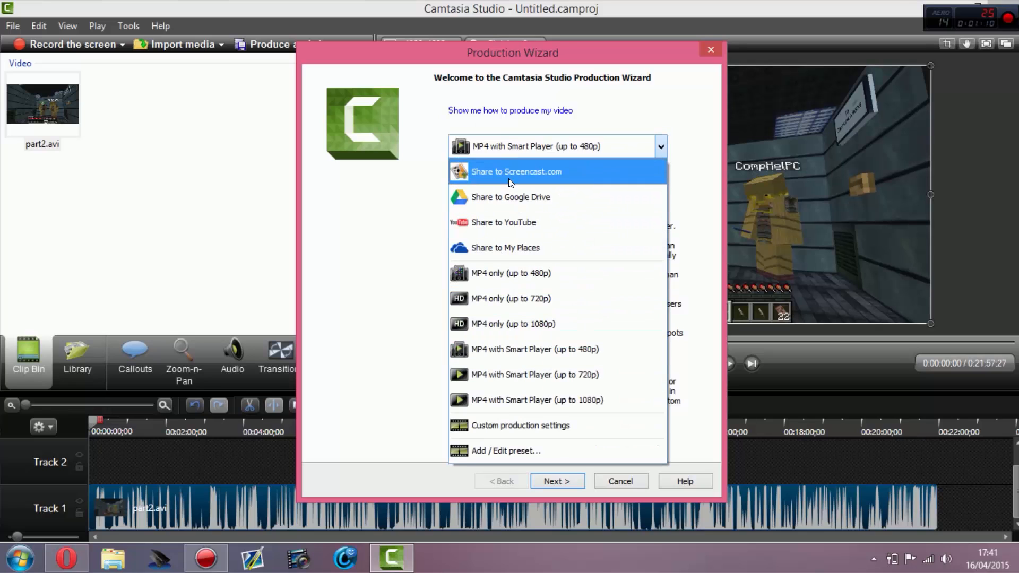
mouse_move(517, 425)
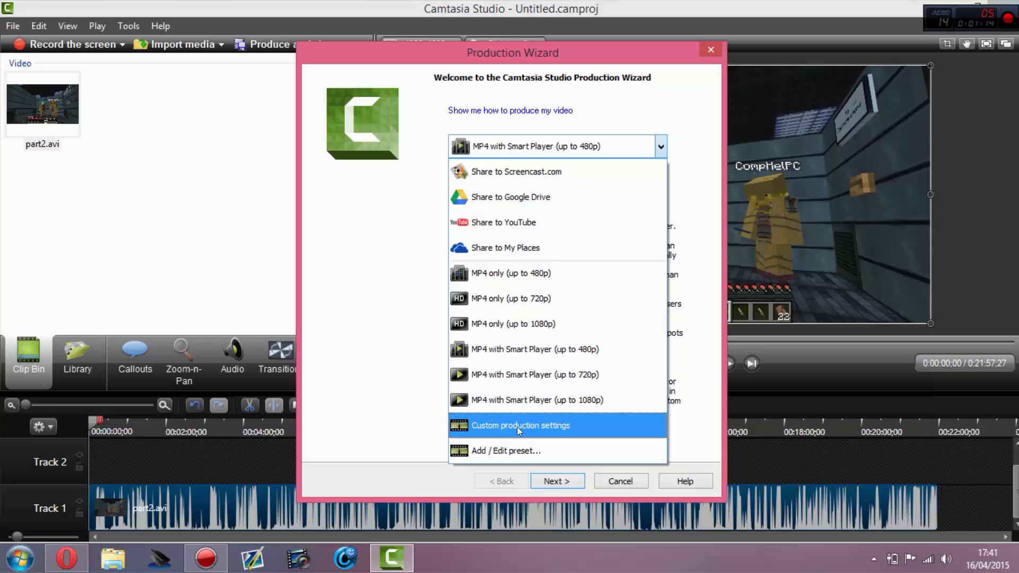
mouse_move(517, 428)
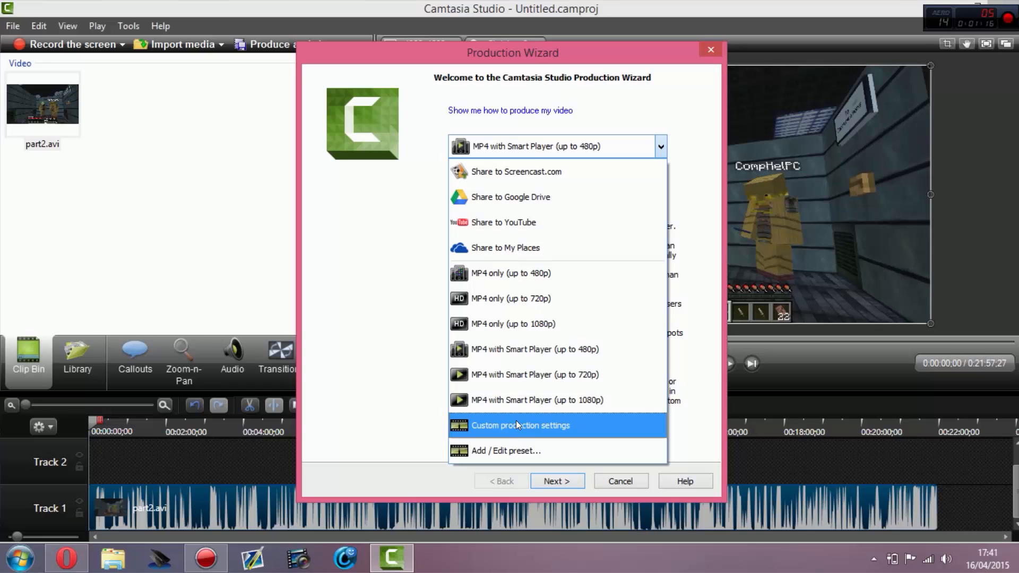
mouse_move(485, 400)
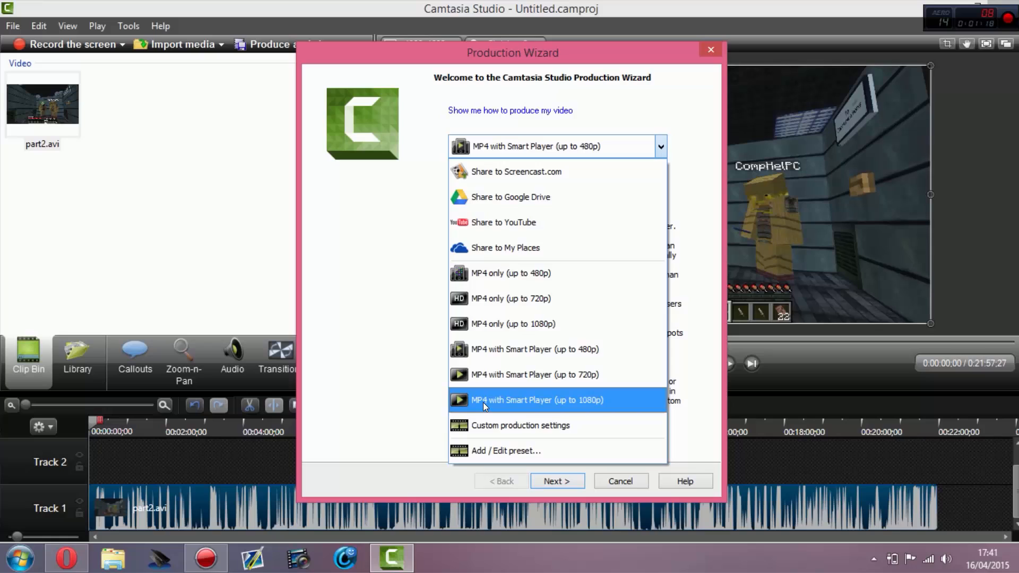
mouse_move(566, 410)
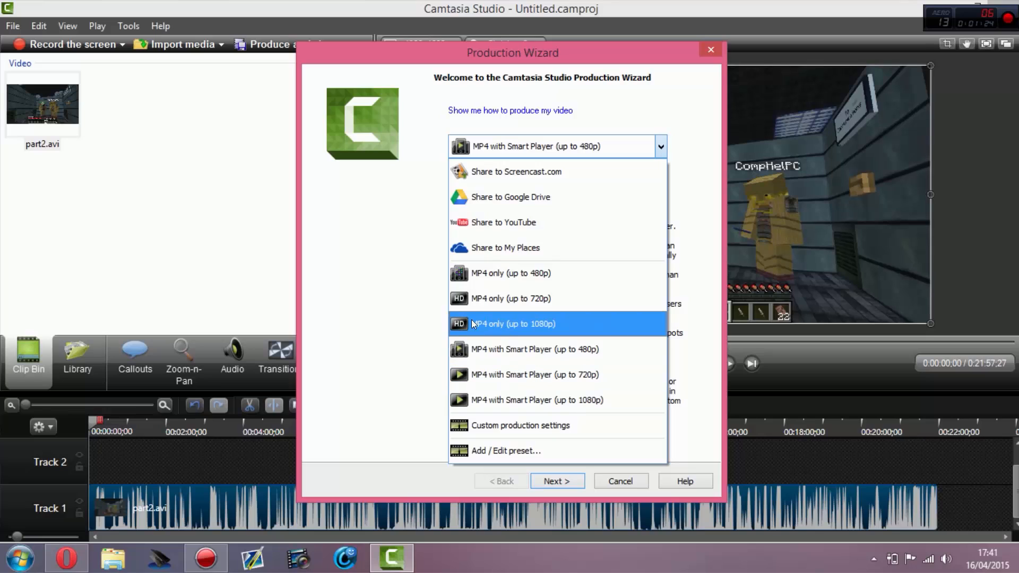
mouse_move(497, 333)
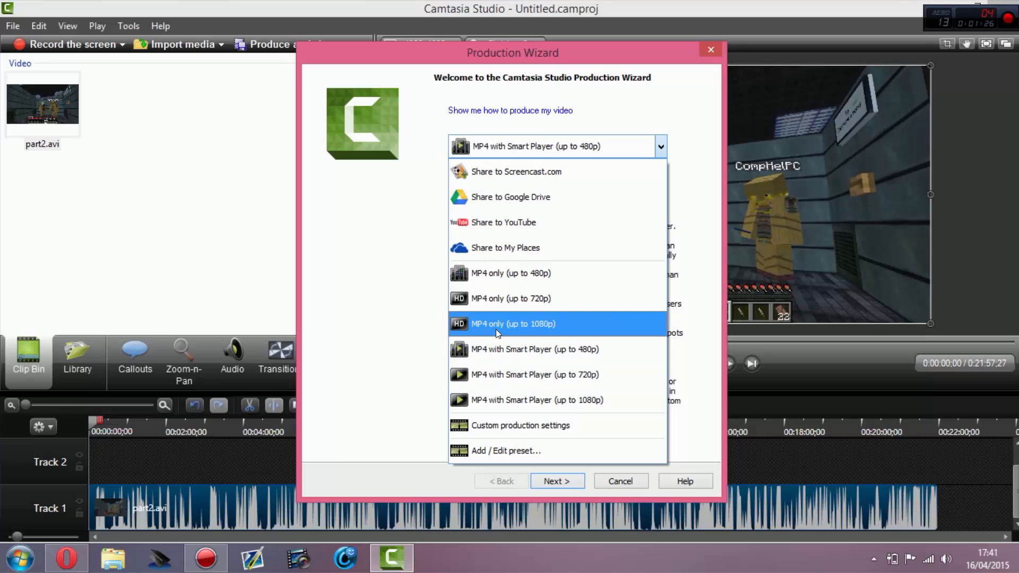
mouse_move(545, 334)
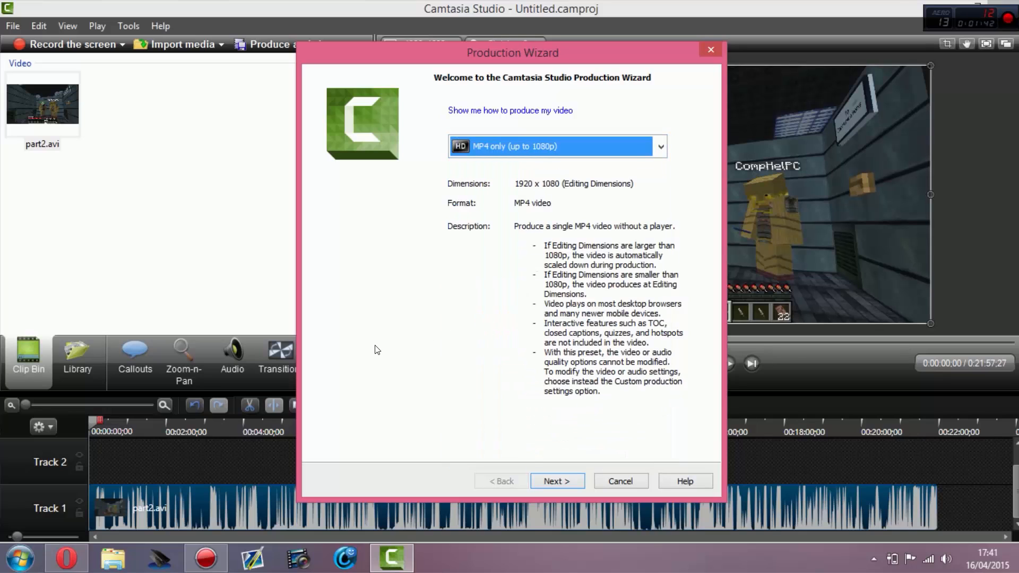
mouse_move(589, 483)
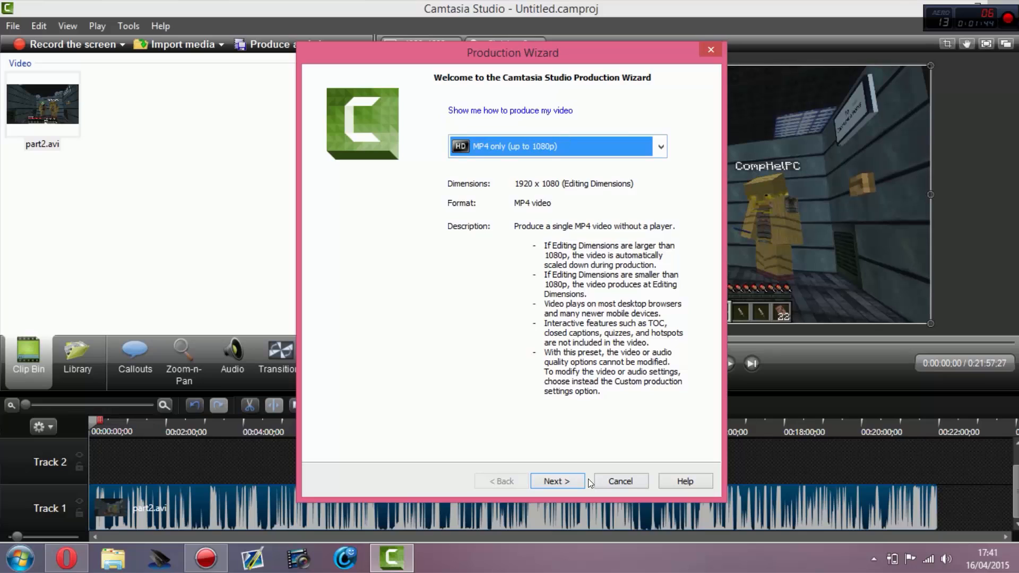
Advance to the save step and turn off organizing produced files into sub-folders
left_click(556, 481)
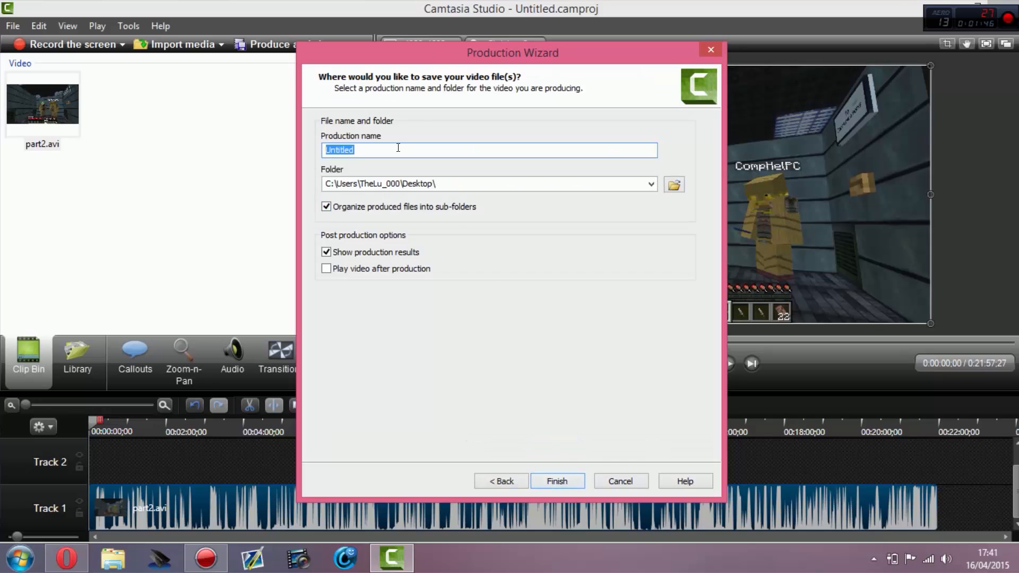
left_click(326, 207)
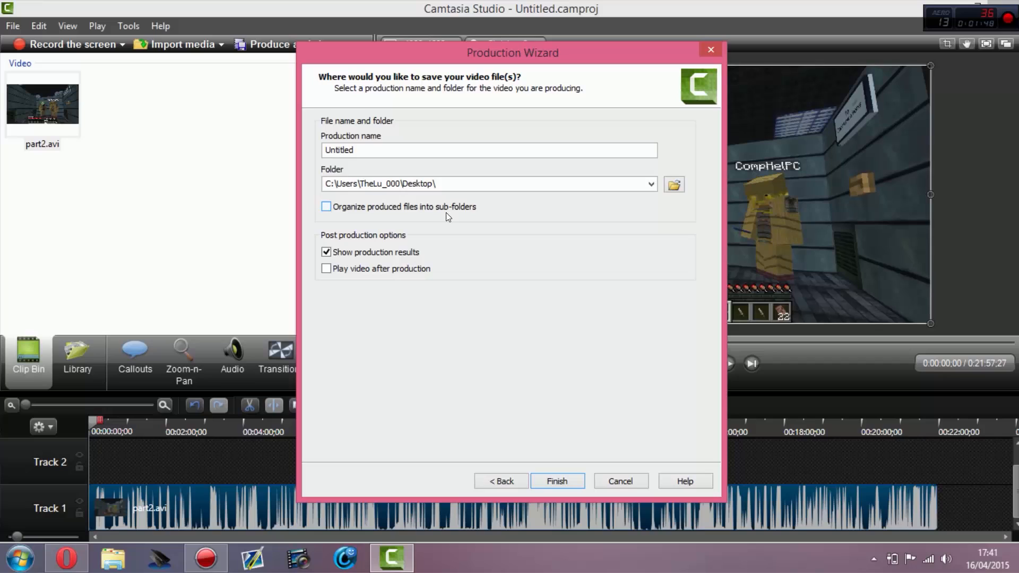
mouse_move(422, 307)
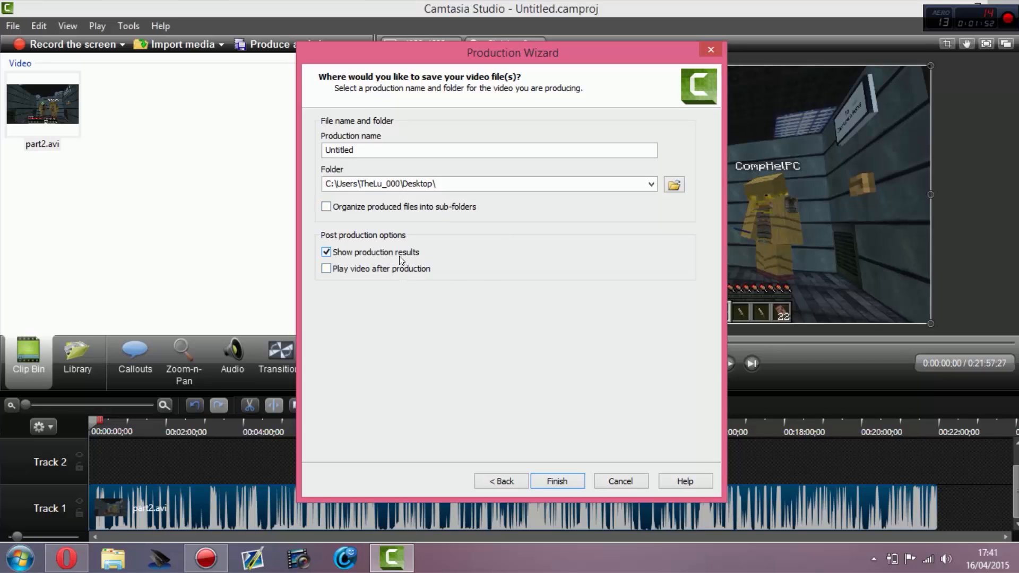
mouse_move(410, 276)
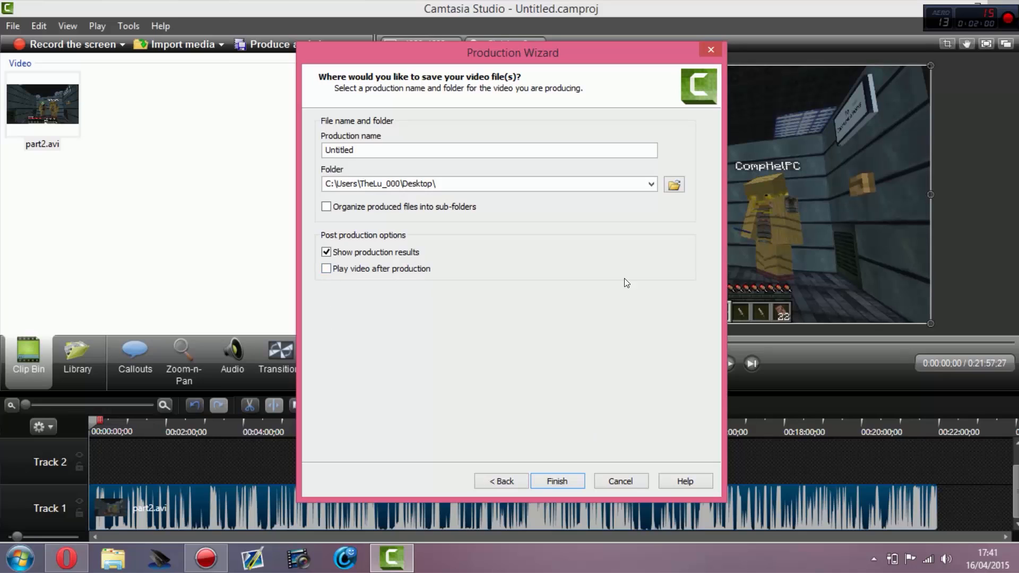
mouse_move(367, 201)
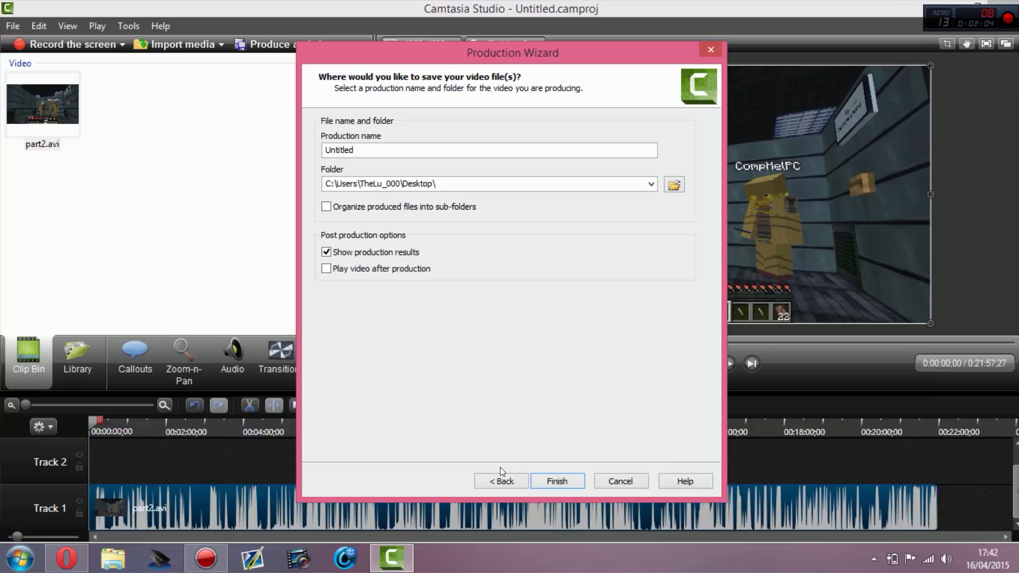
Return to the wizard's welcome step, keeping the MP4 only (up to 1080p) preset
left_click(500, 481)
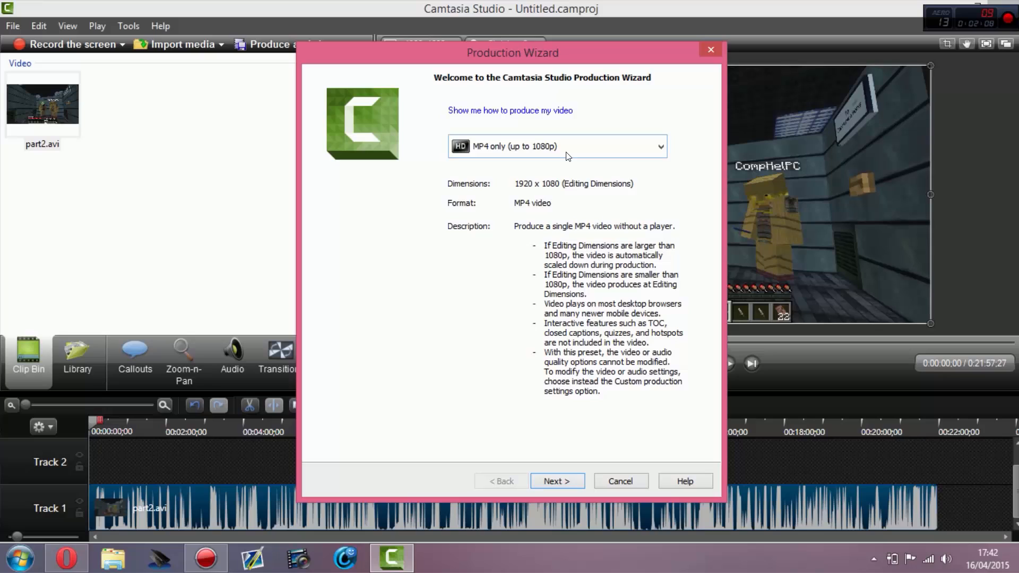
mouse_move(583, 153)
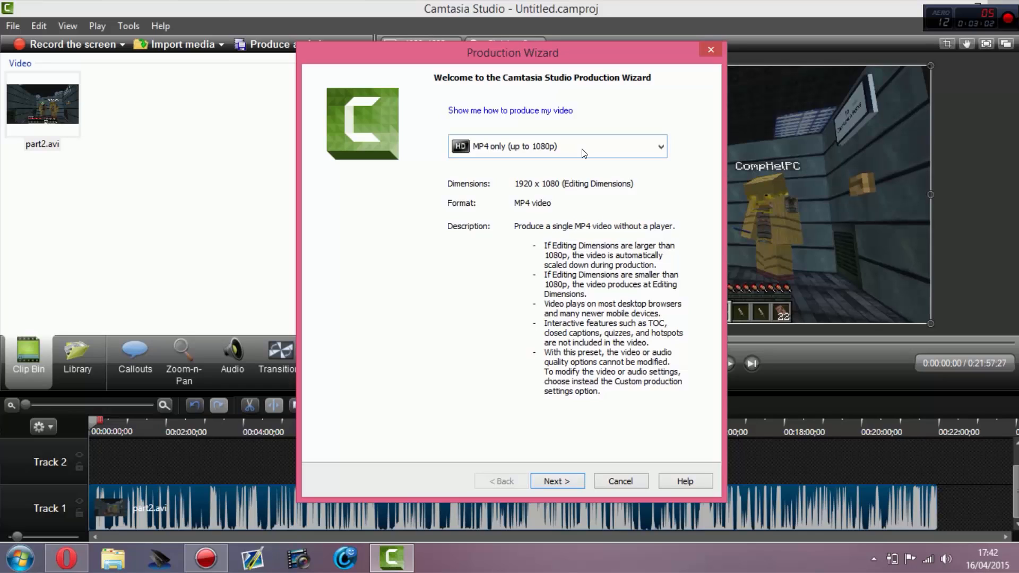
mouse_move(434, 157)
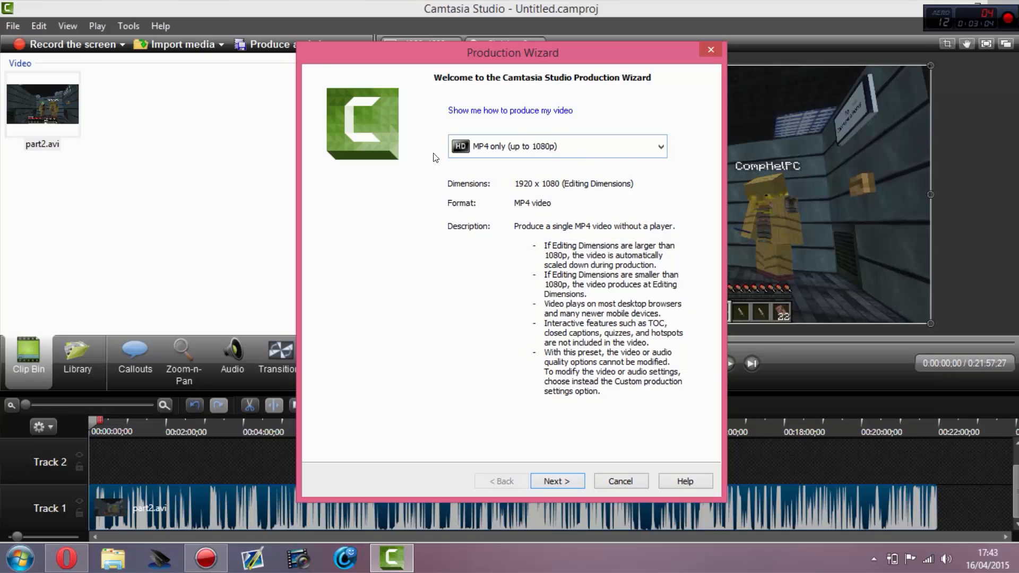
mouse_move(516, 158)
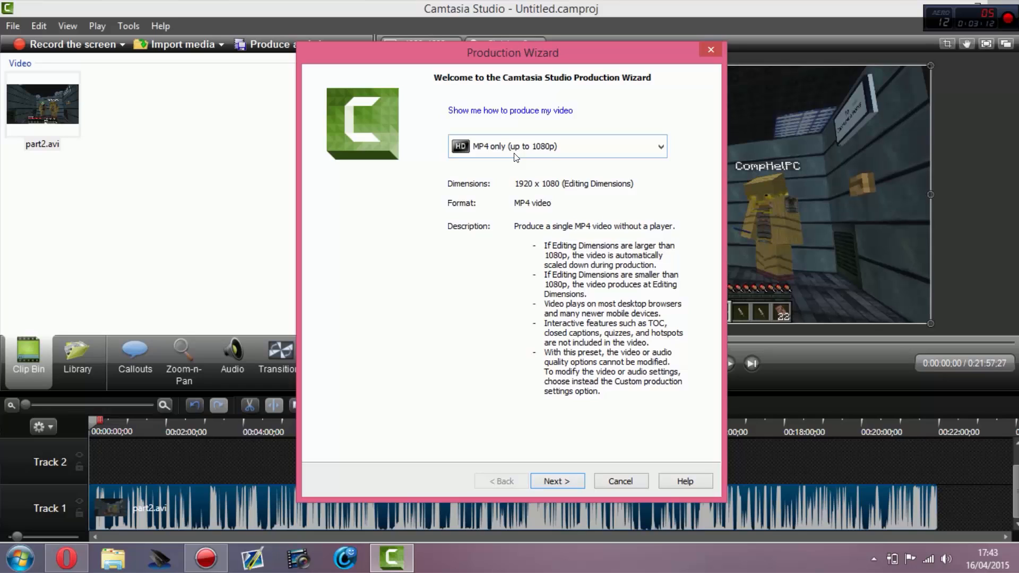
mouse_move(519, 264)
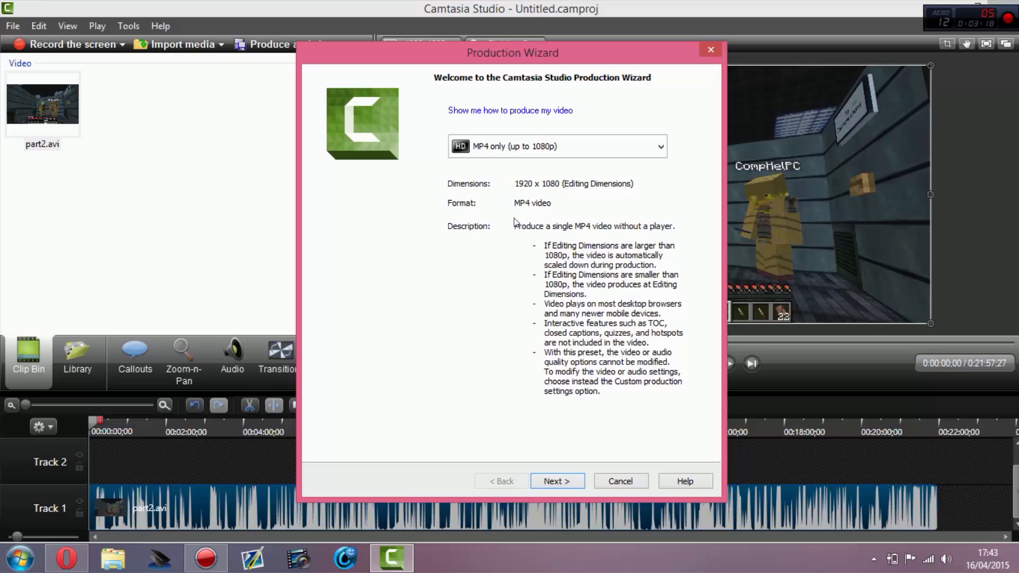
mouse_move(574, 442)
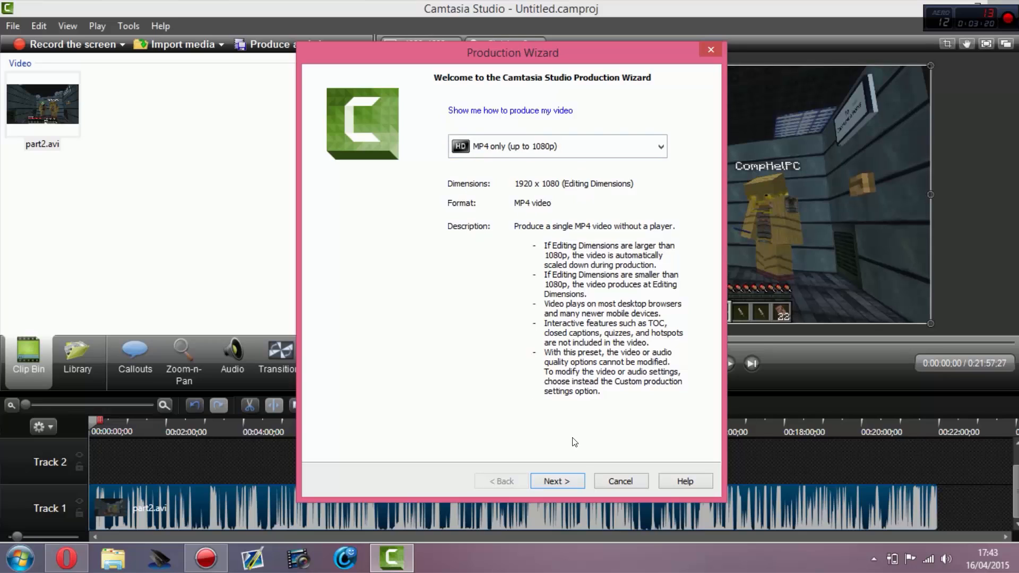
mouse_move(619, 481)
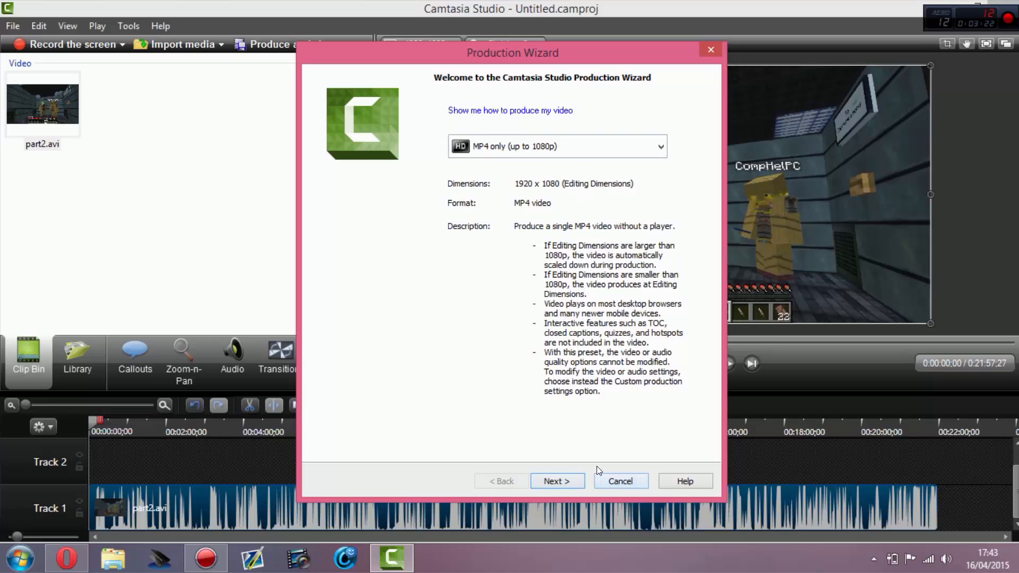
mouse_move(673, 170)
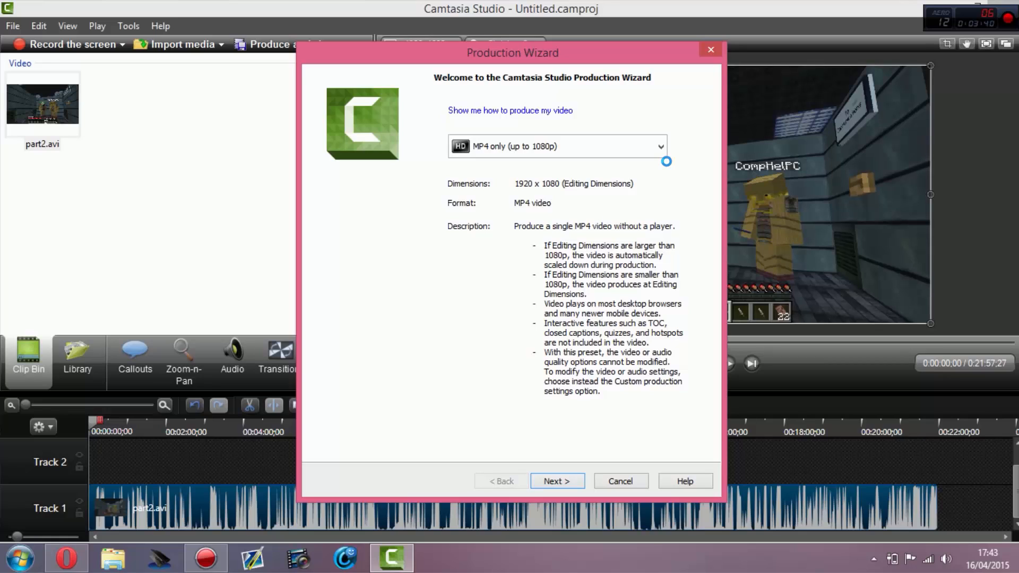
mouse_move(671, 170)
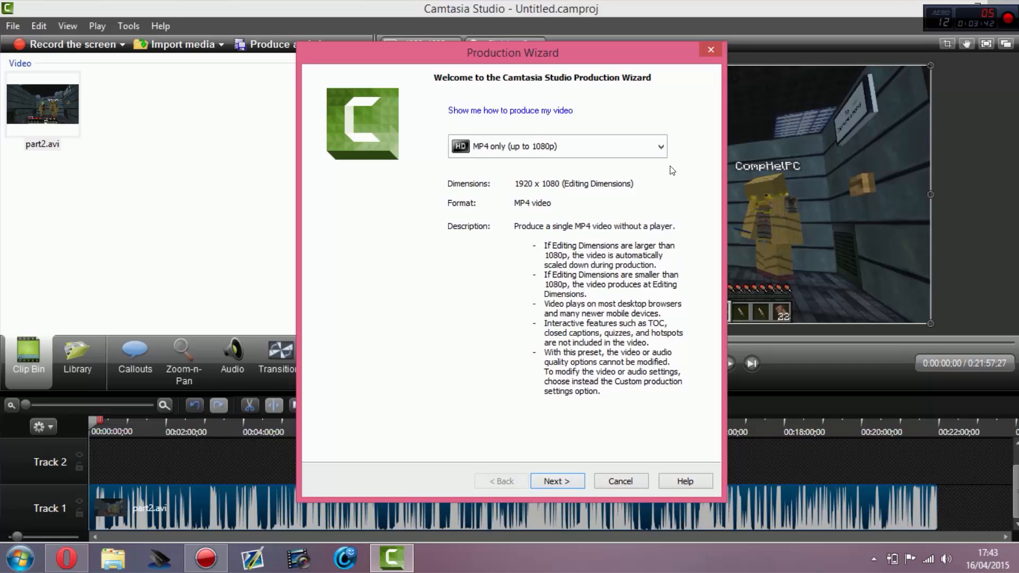